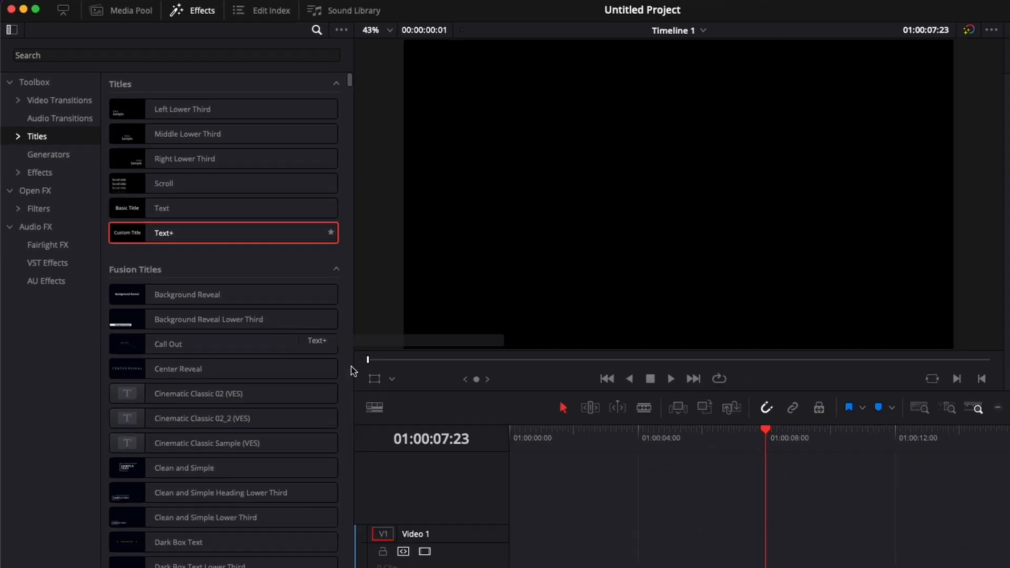
Add a Text+ title on V1 reading DAVINCI RESOLVE in Bold at size about 0.14
drag(223, 232, 463, 433)
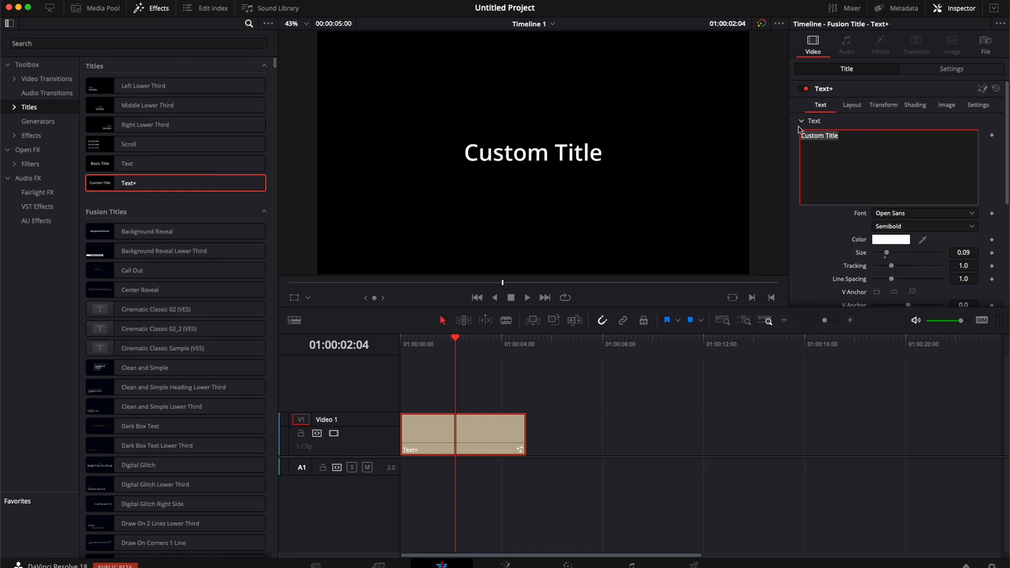
text(DAVINCI RESOLVE)
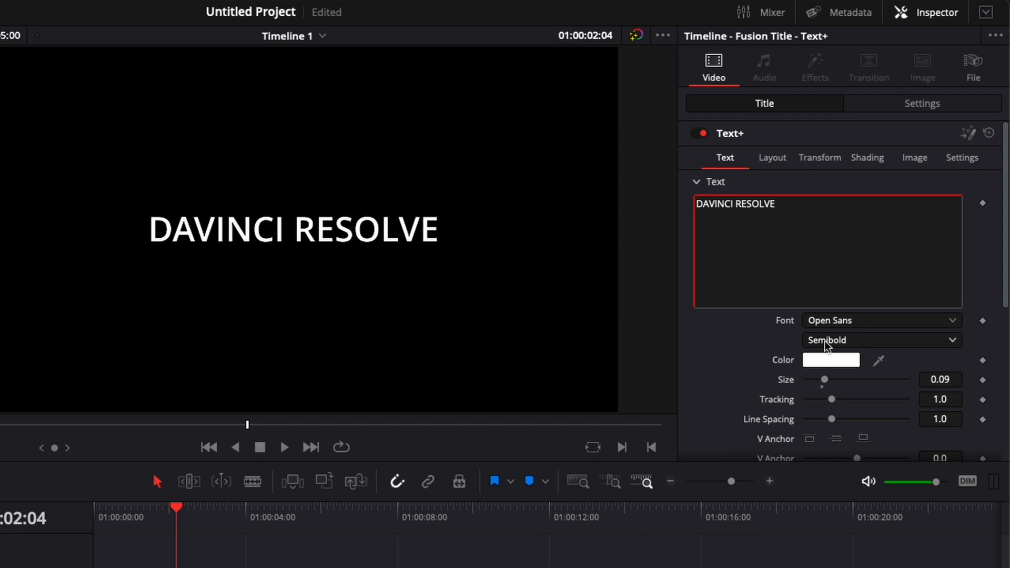
click(879, 340)
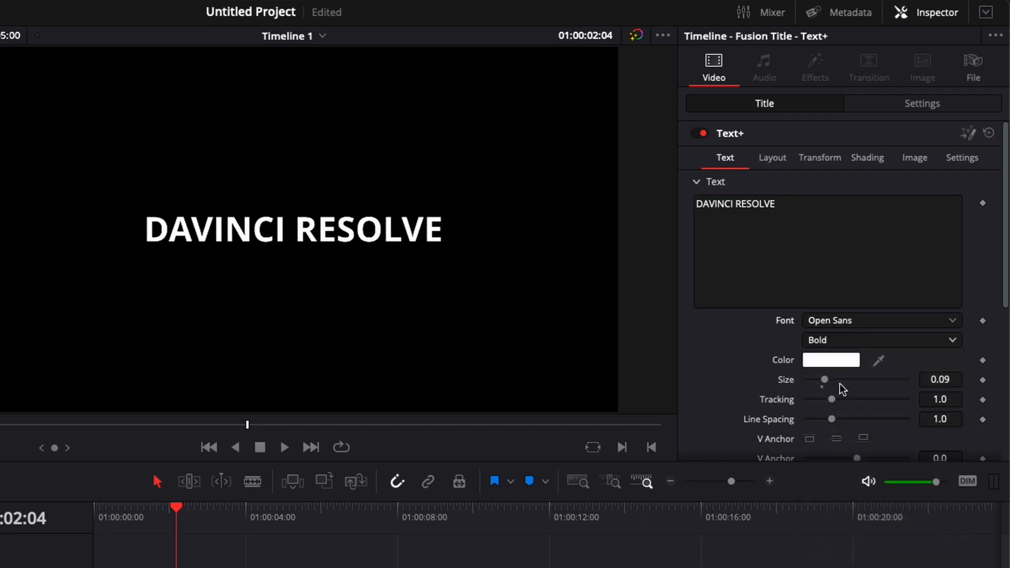
drag(823, 380, 837, 380)
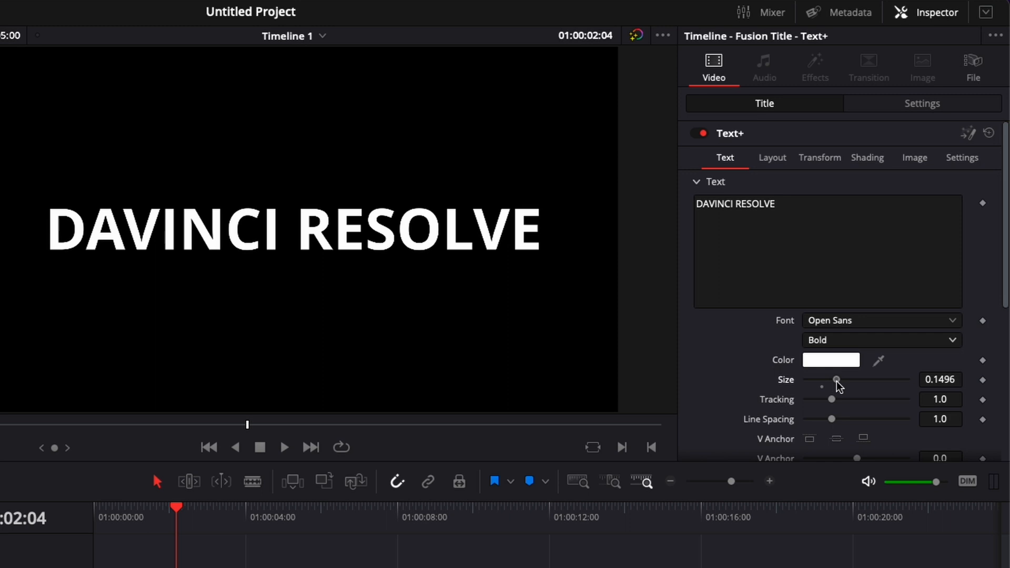
click(159, 7)
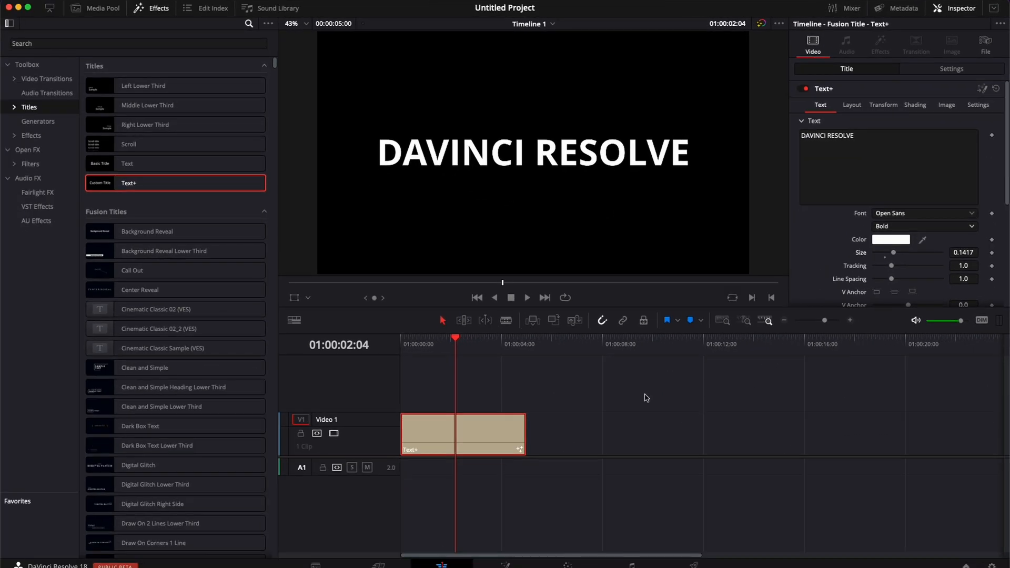
Apply the Ripples OpenFX to the Text+ clip and preview a later frame
click(447, 439)
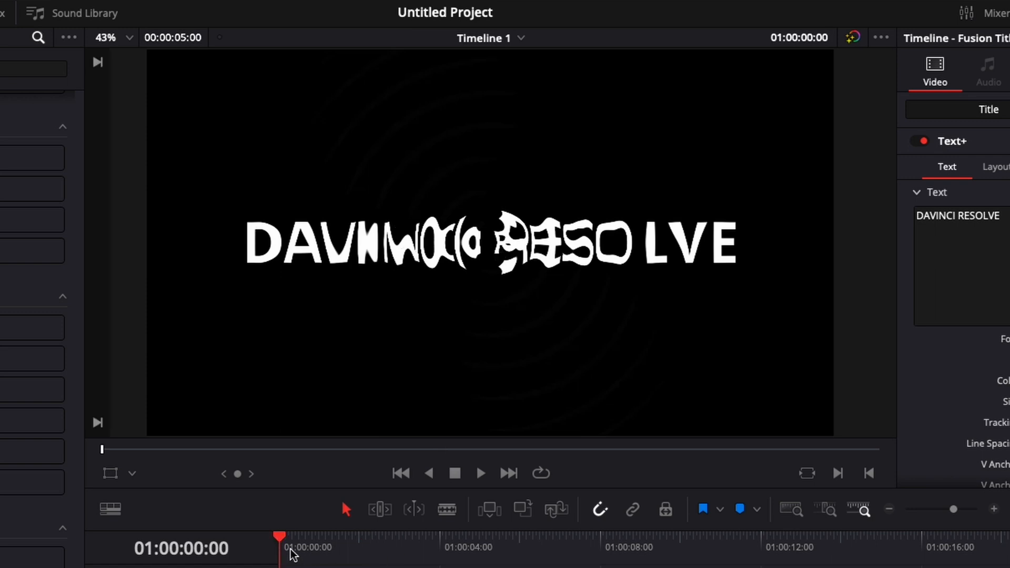
click(480, 473)
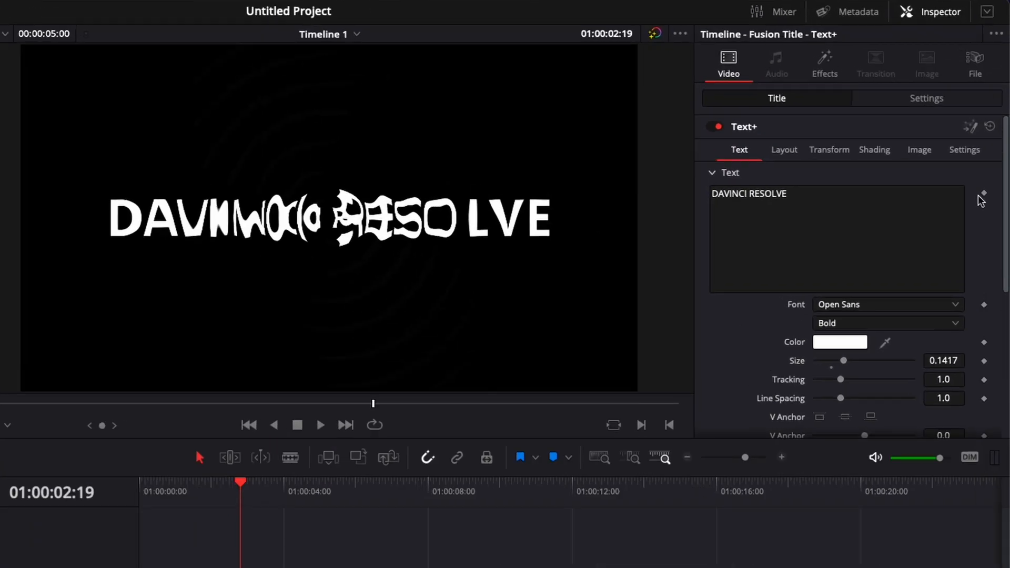
Enable Animate for the title's Ripples in the Inspector's Open FX settings
click(823, 63)
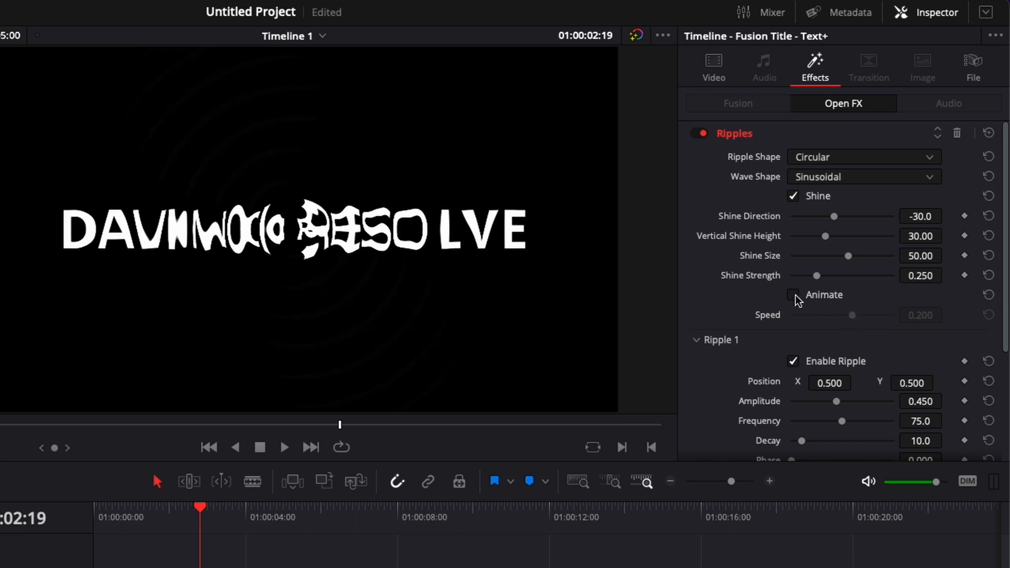
click(794, 294)
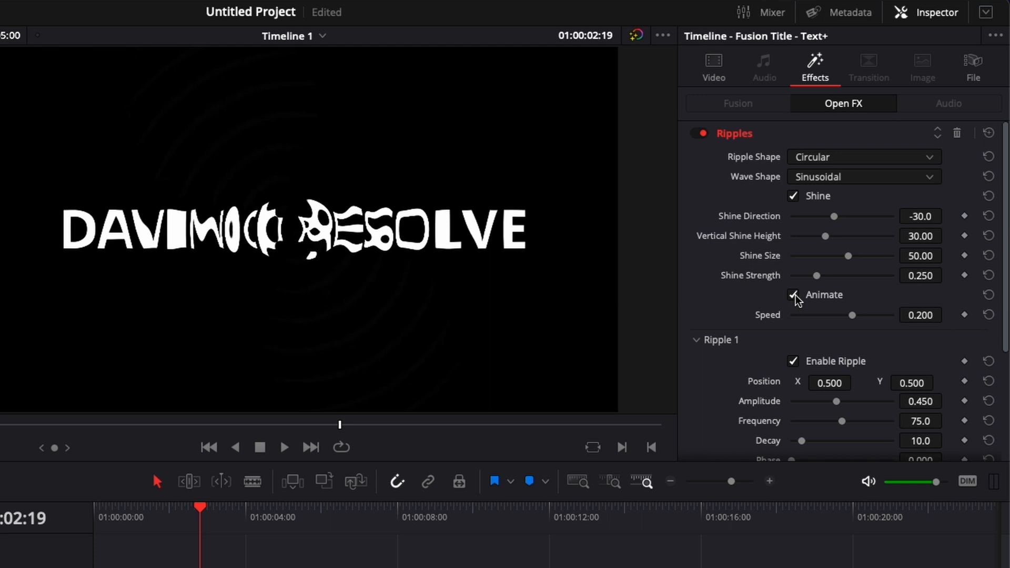
click(284, 448)
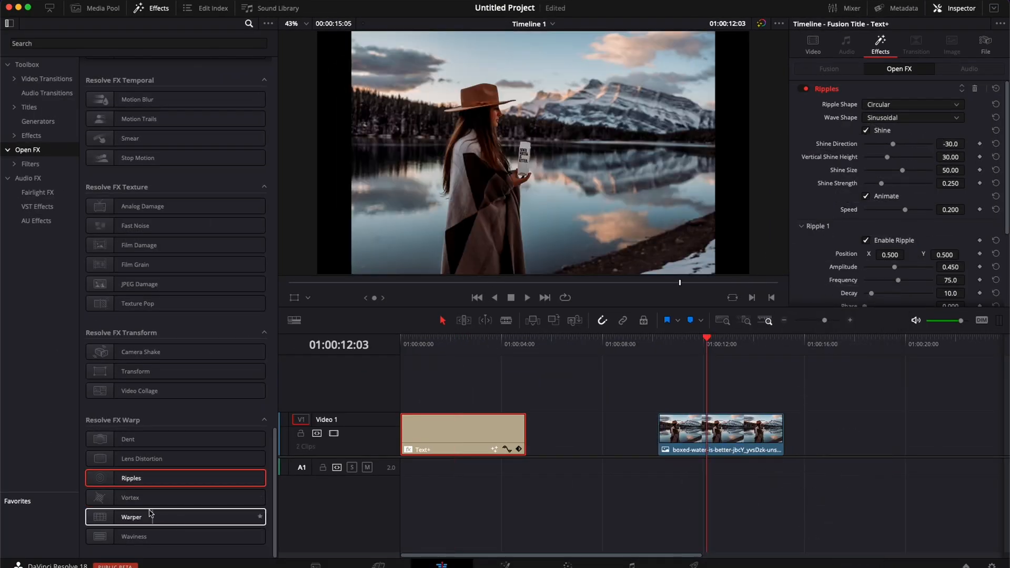
Apply Ripples to the lake photo clip and set its Ripple Shape to Square, then Horizontal
click(720, 431)
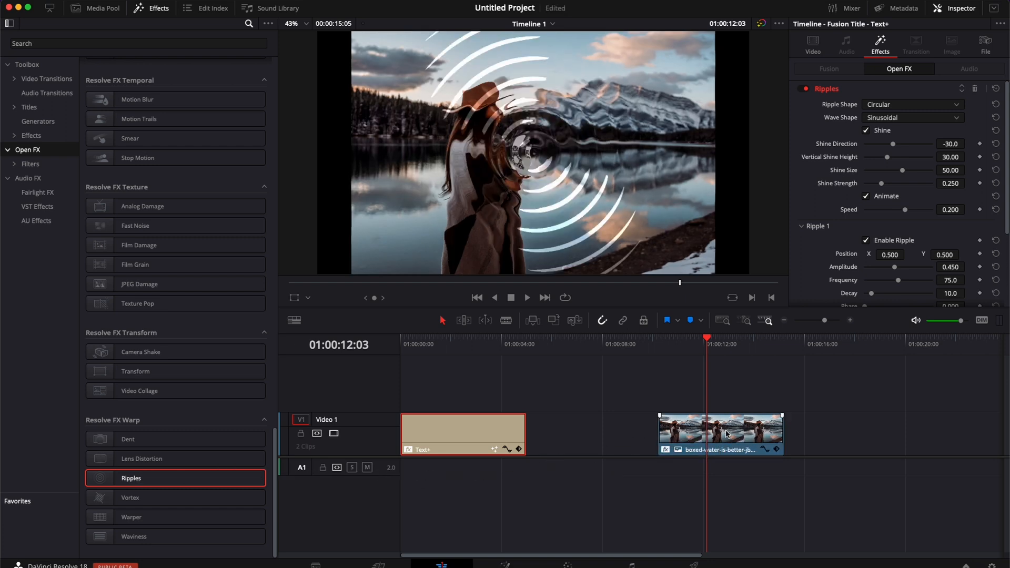
mouse_move(473, 340)
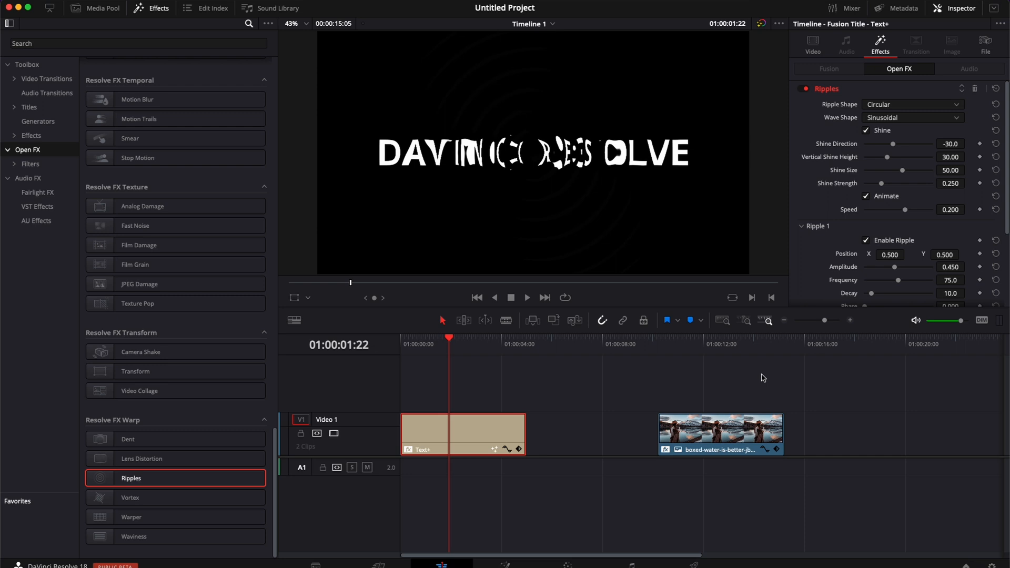
click(725, 338)
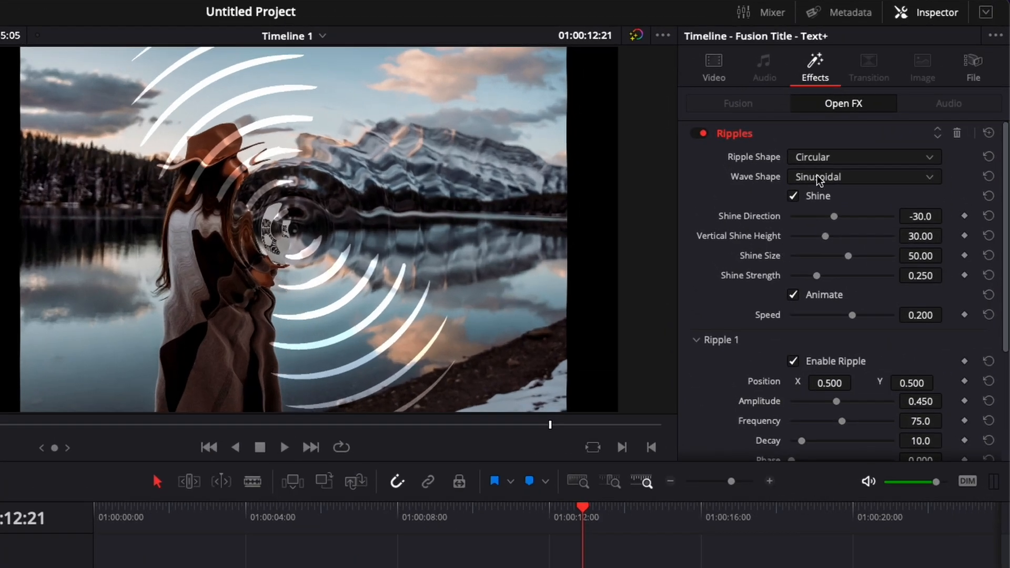
click(862, 157)
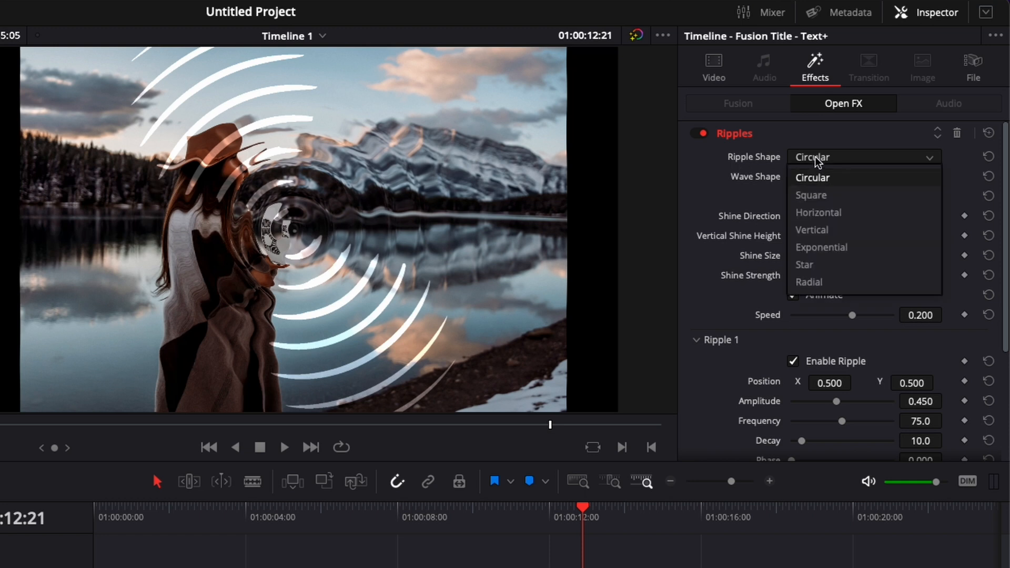
click(812, 176)
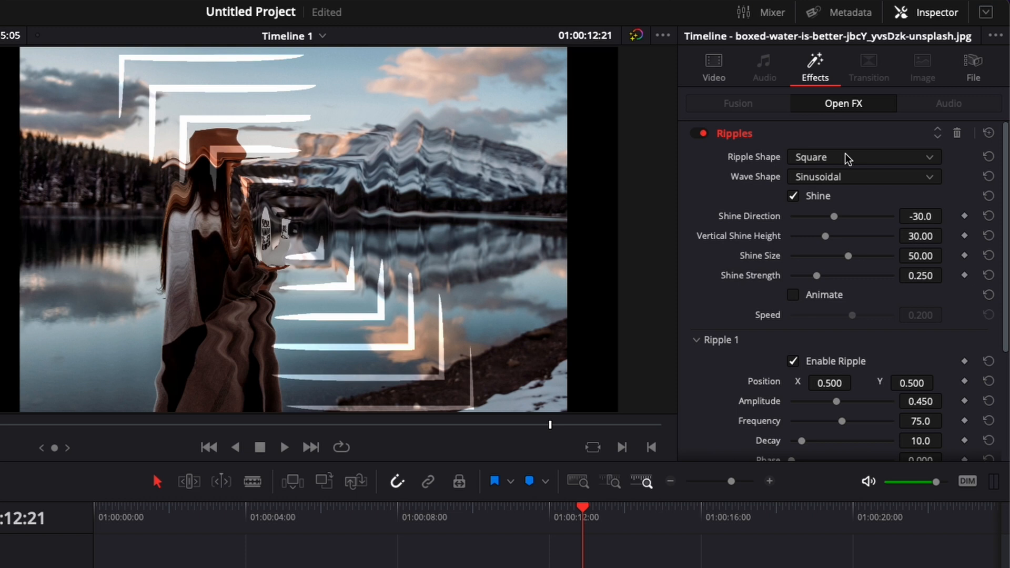
click(861, 157)
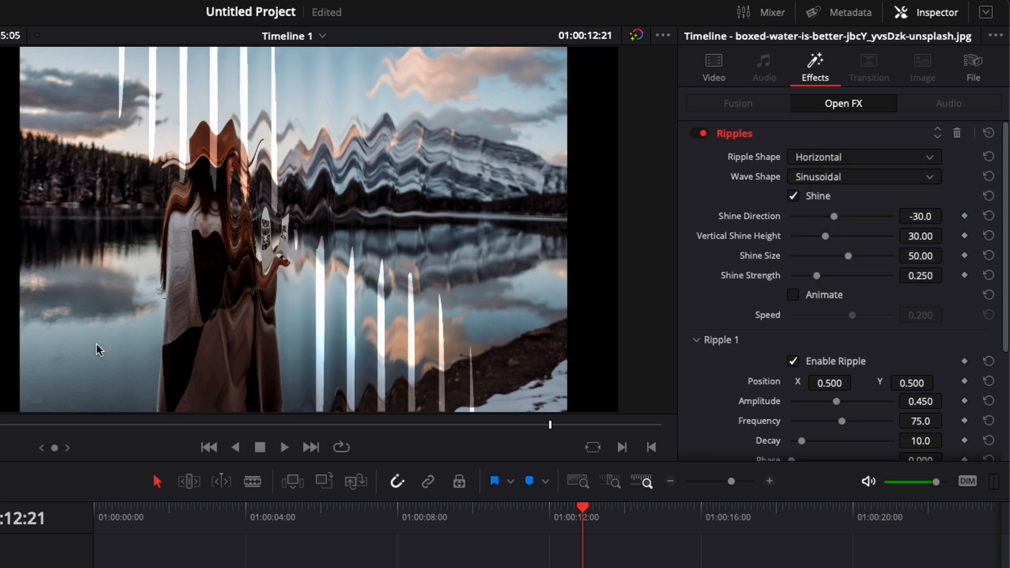
mouse_move(270, 319)
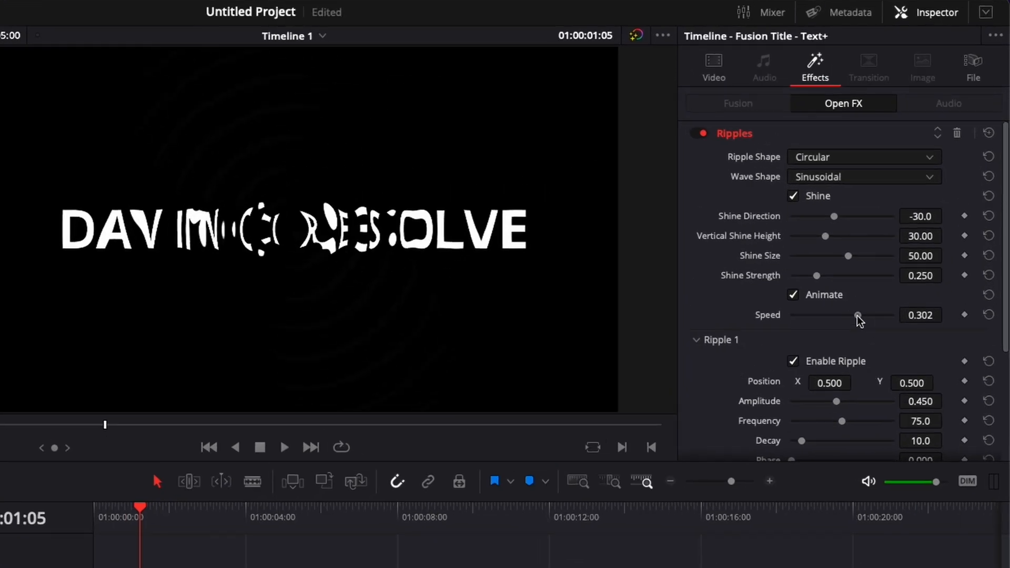
Lower the title's Ripples Speed to about 0.116 for a slower warp
click(284, 446)
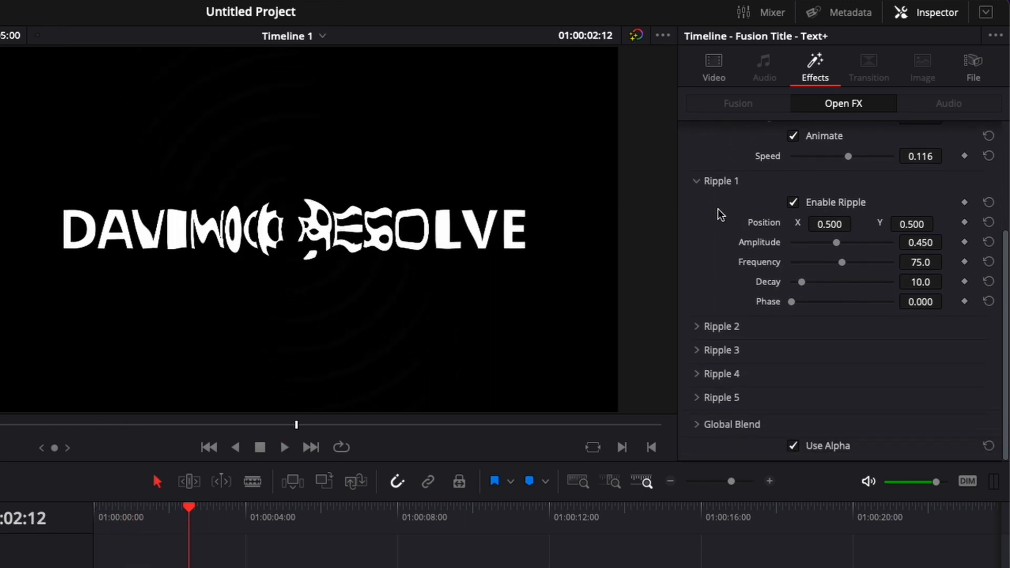
mouse_move(719, 335)
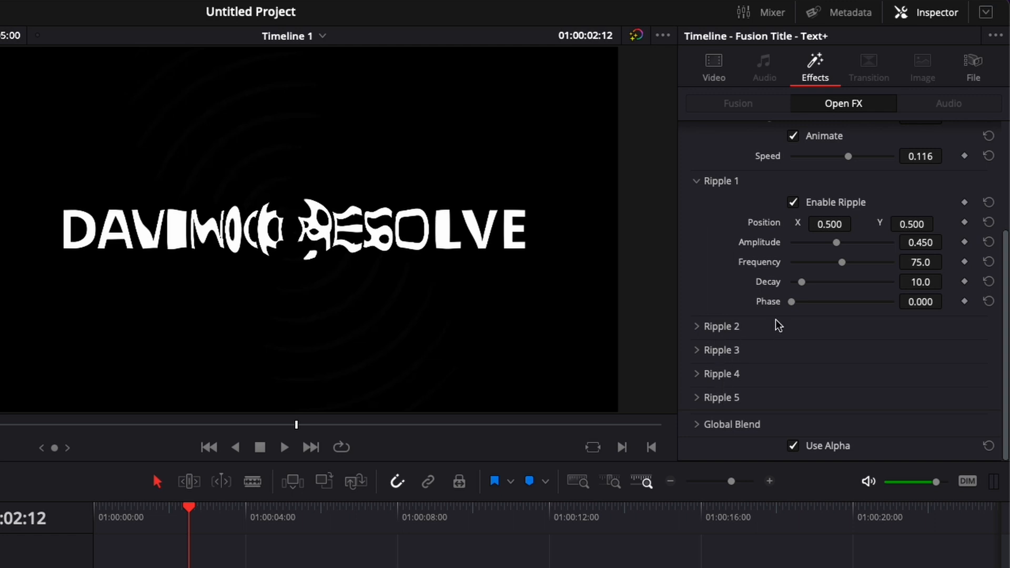
Try Ripple 1 Amplitude weaker, then up to 1.0, then back to 0.450 on the title
click(696, 326)
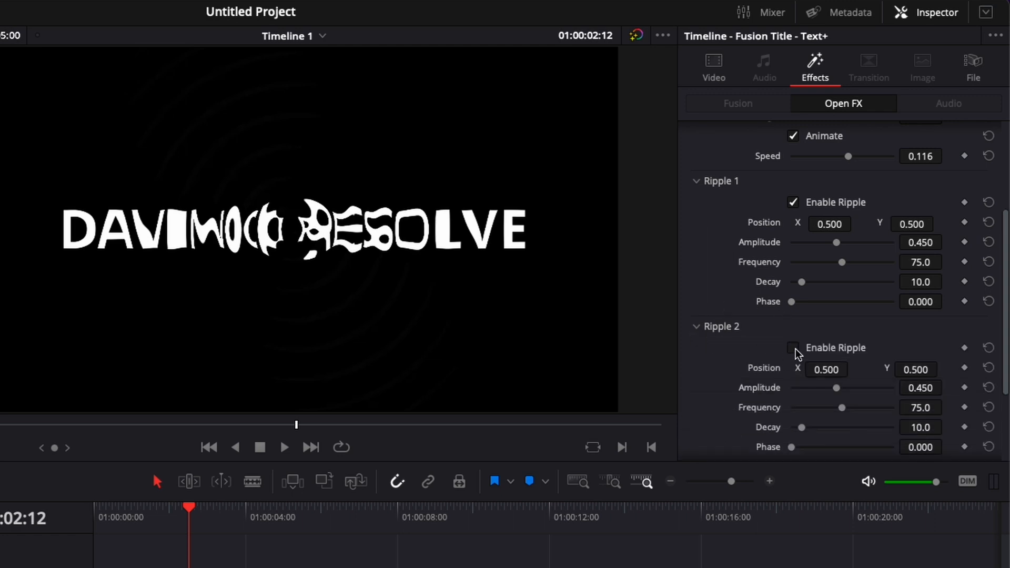
click(793, 348)
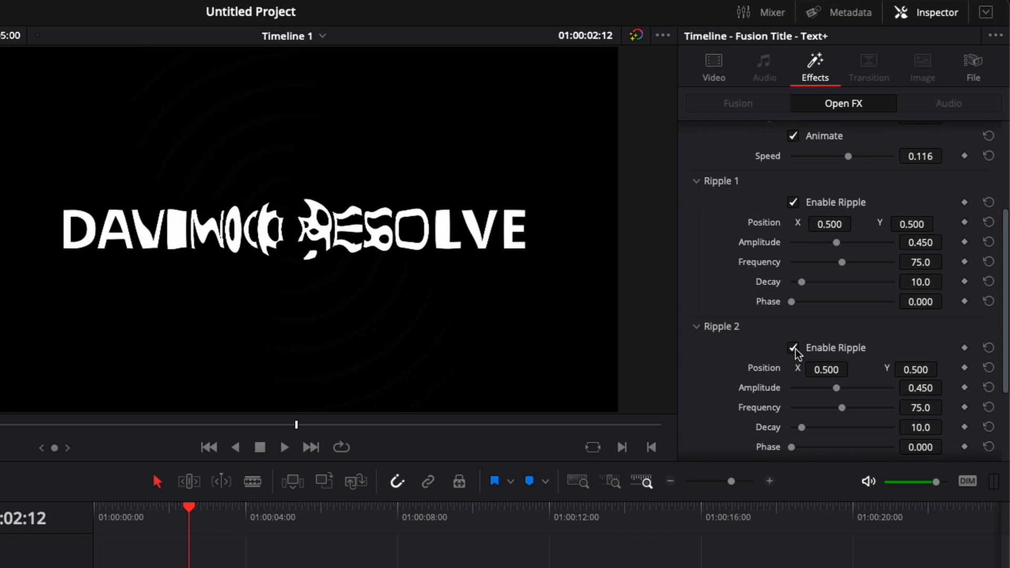
click(714, 328)
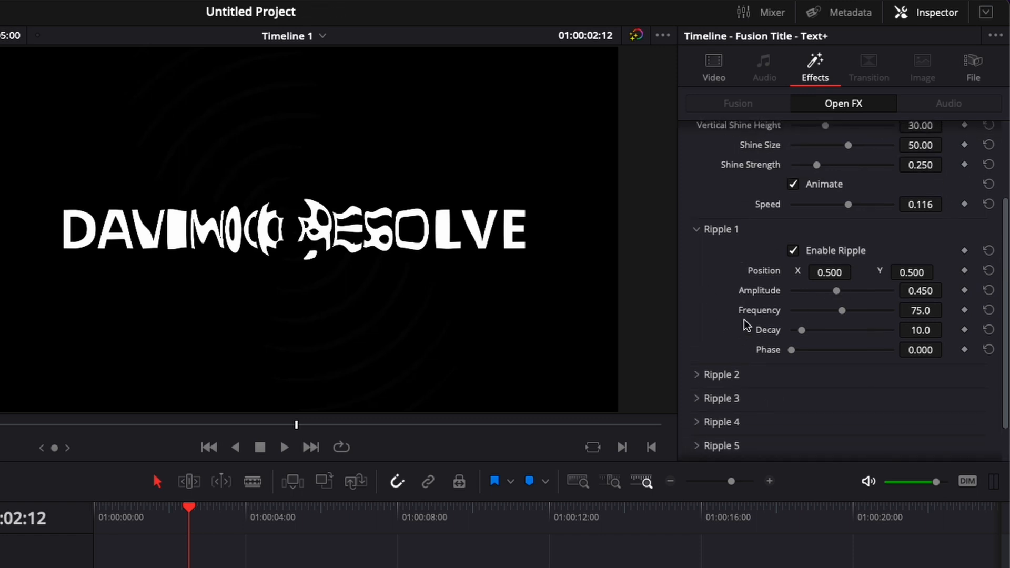
mouse_move(731, 349)
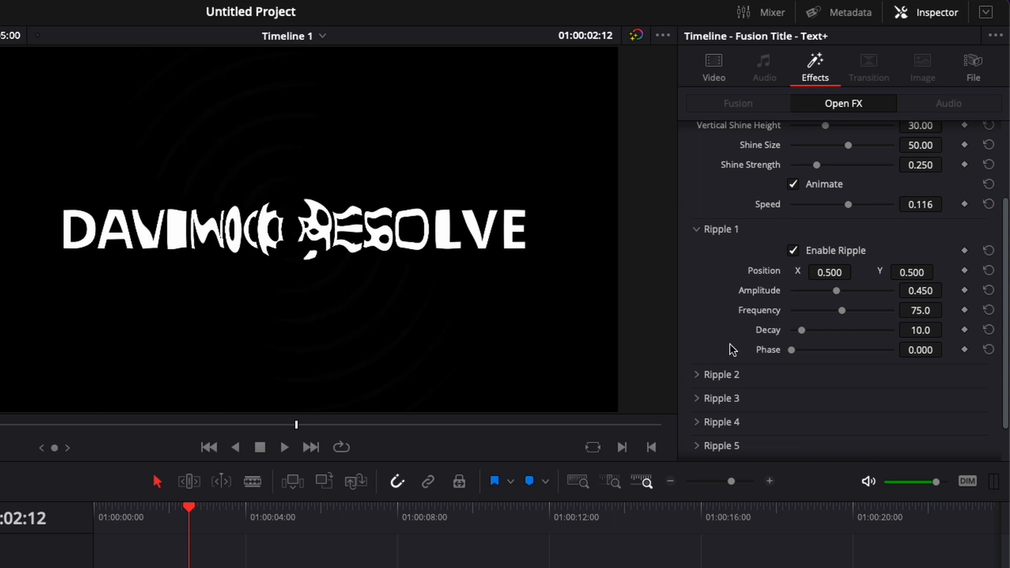
mouse_move(830, 272)
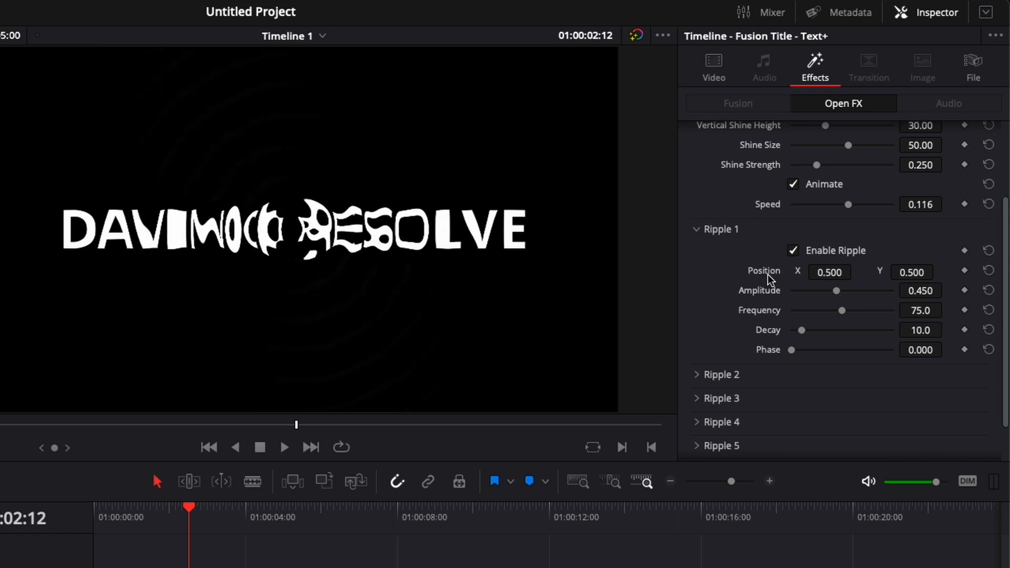
mouse_move(764, 285)
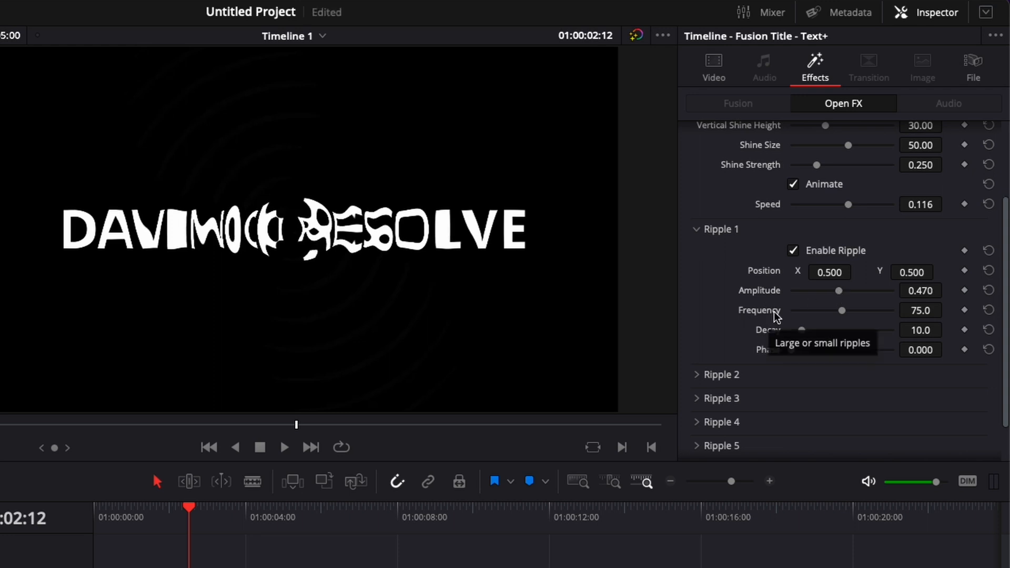
drag(845, 291, 821, 290)
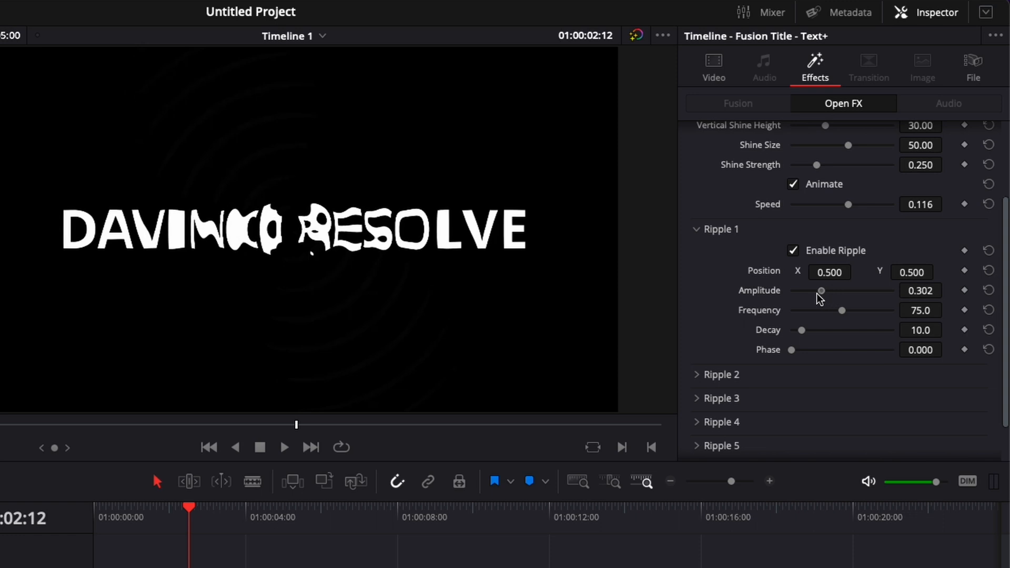
drag(821, 291, 803, 291)
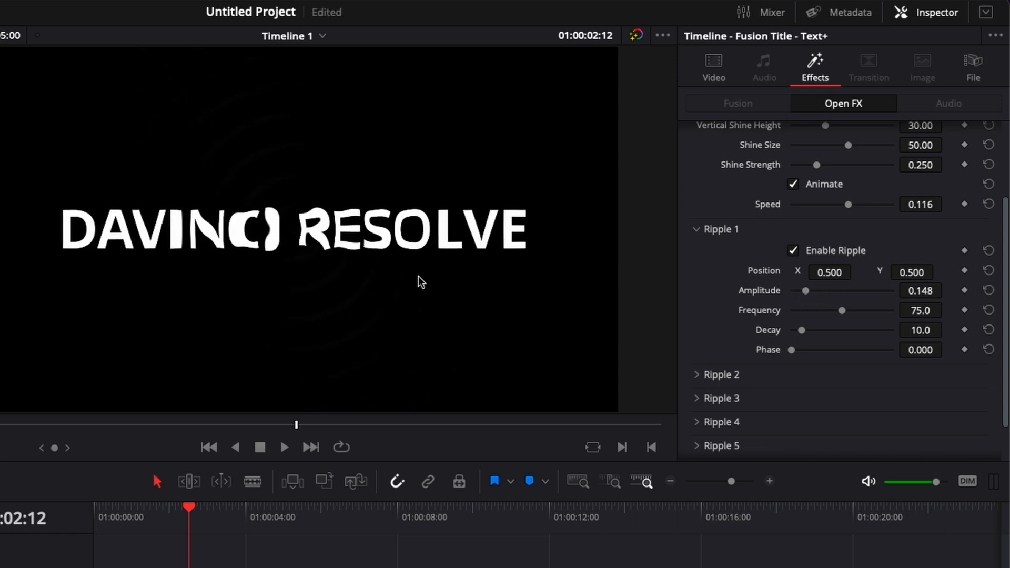
drag(806, 291, 873, 291)
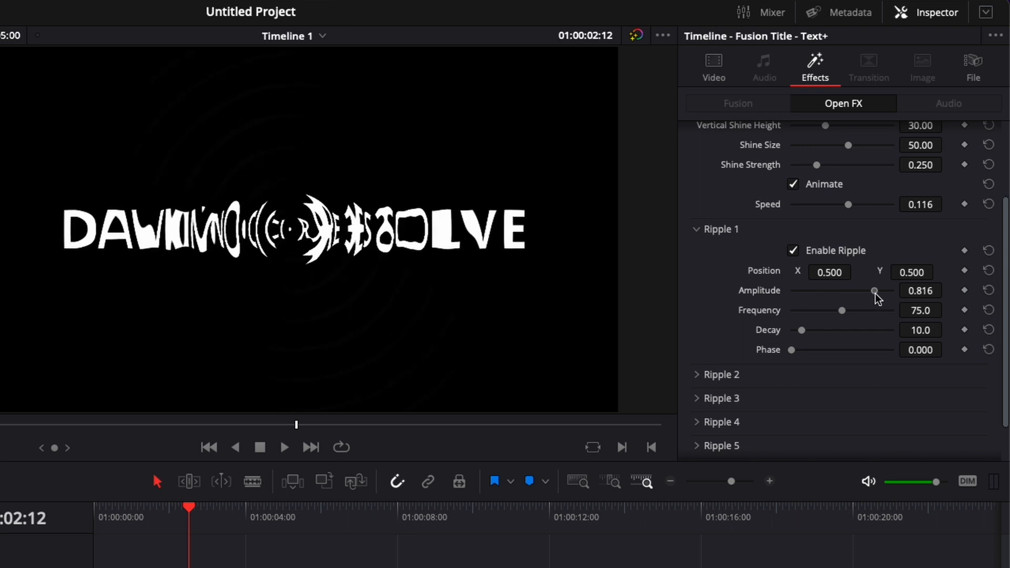
drag(874, 291, 894, 291)
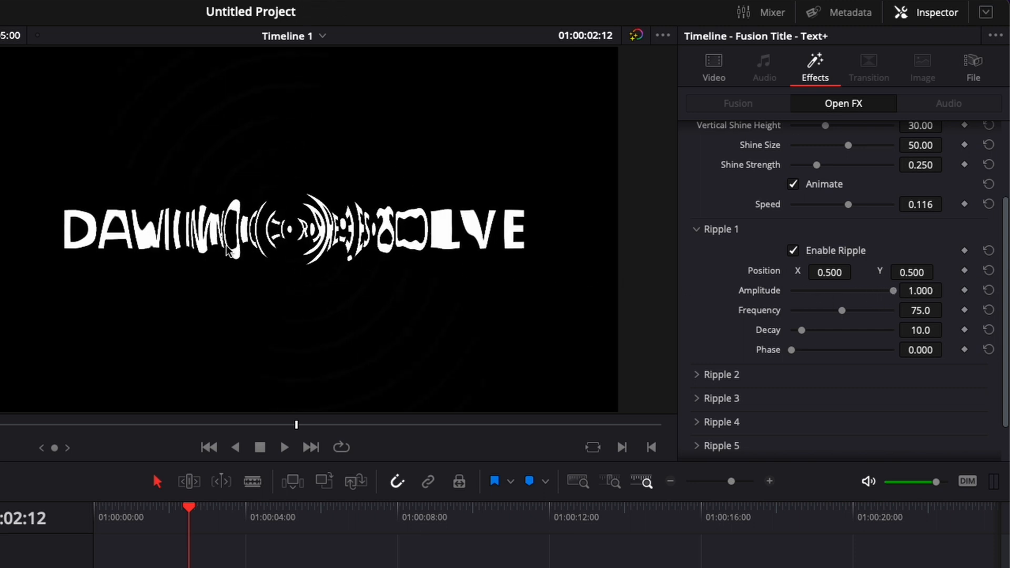
drag(893, 290, 835, 290)
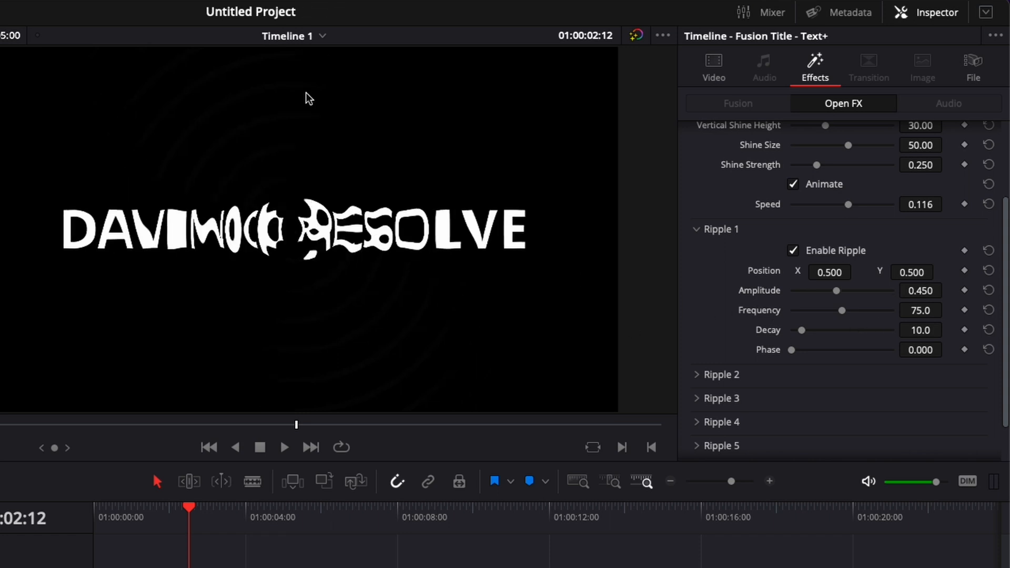
drag(842, 309, 840, 309)
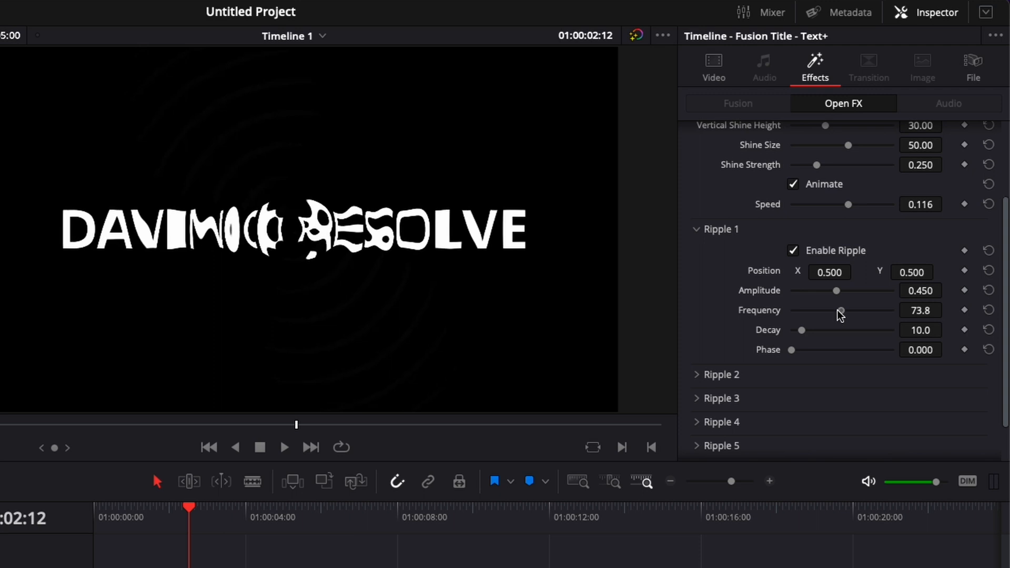
drag(841, 309, 819, 310)
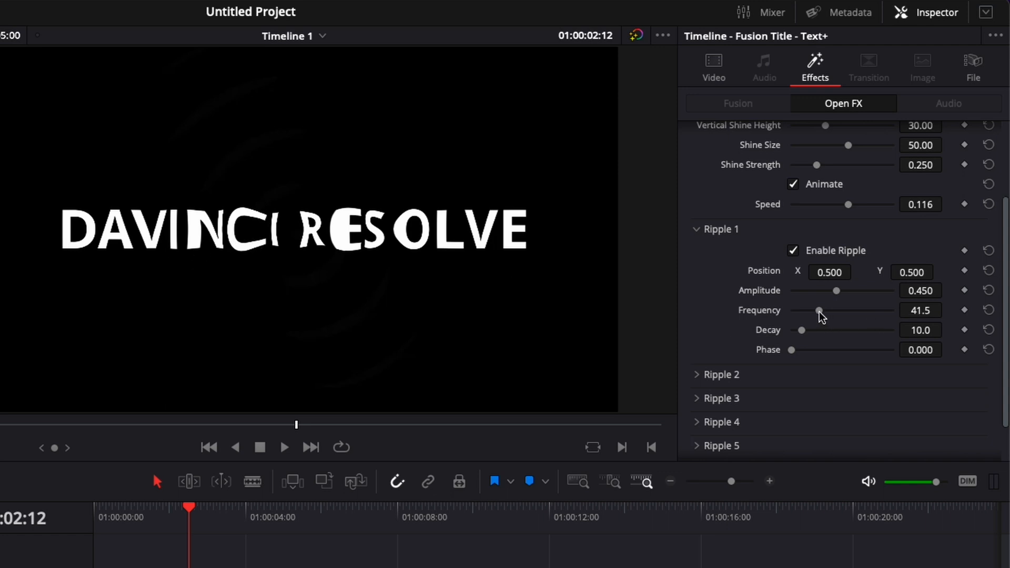
drag(819, 309, 866, 310)
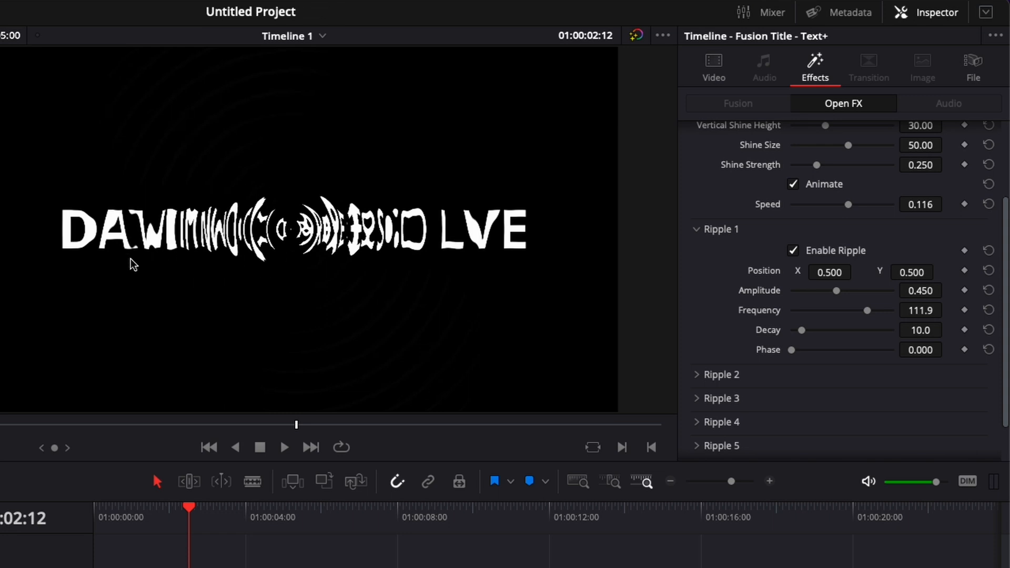
drag(876, 309, 841, 309)
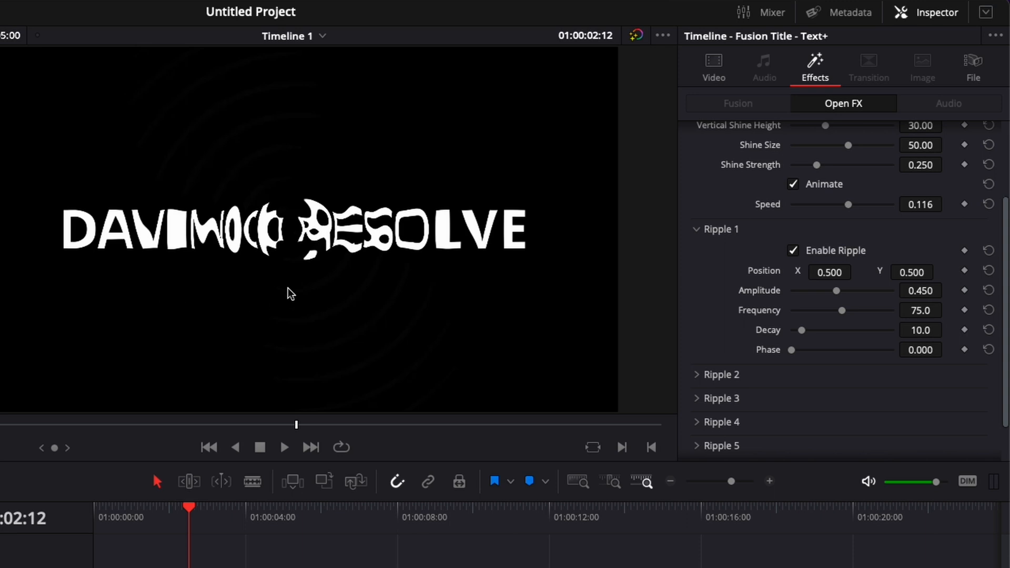
mouse_move(300, 234)
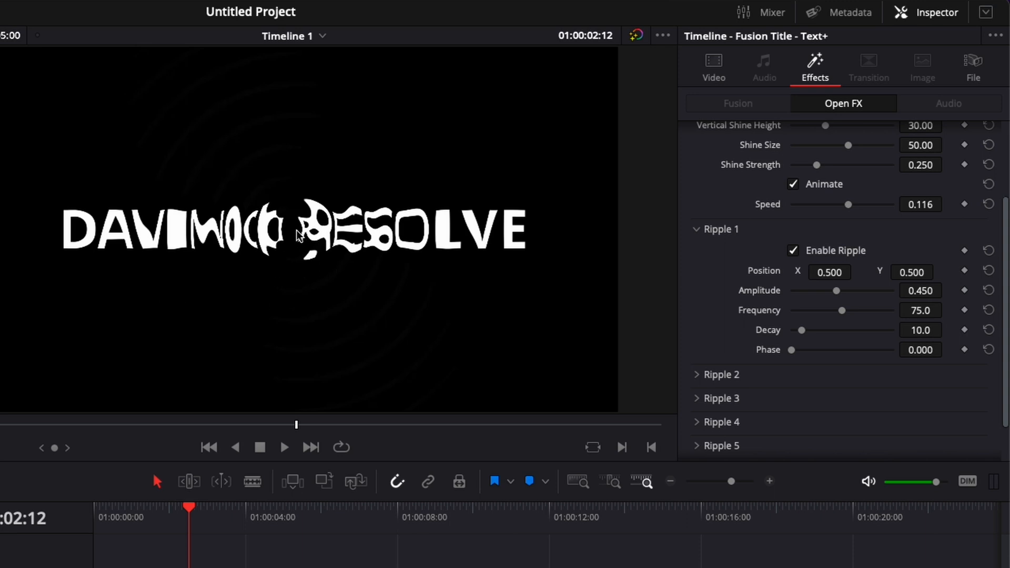
mouse_move(802, 336)
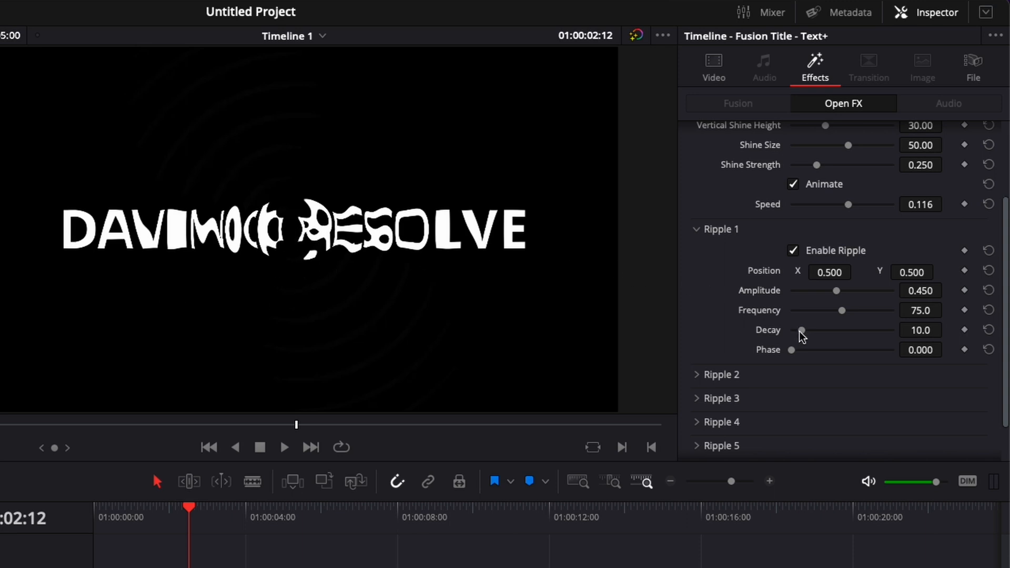
drag(802, 329, 799, 329)
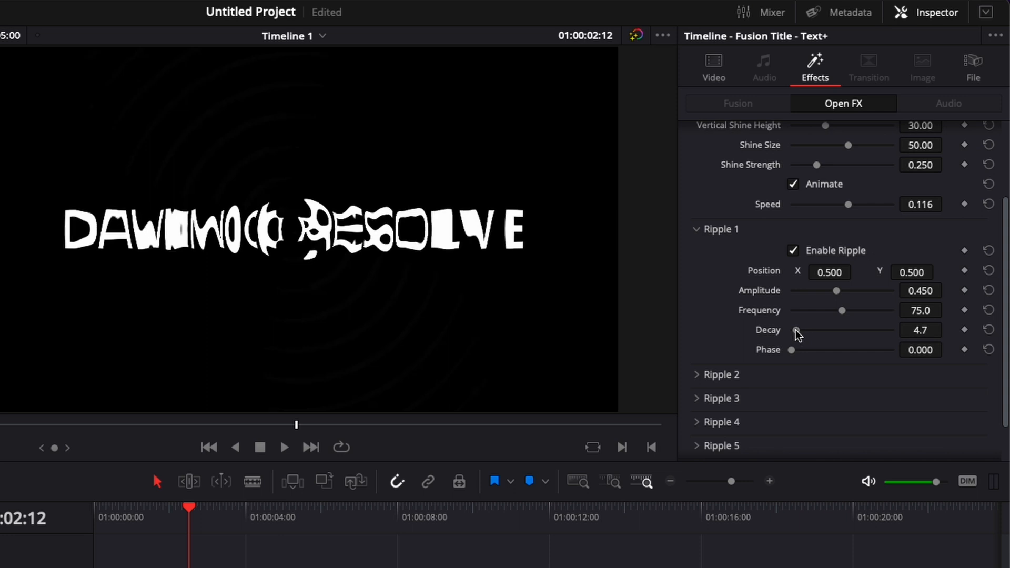
drag(796, 329, 795, 329)
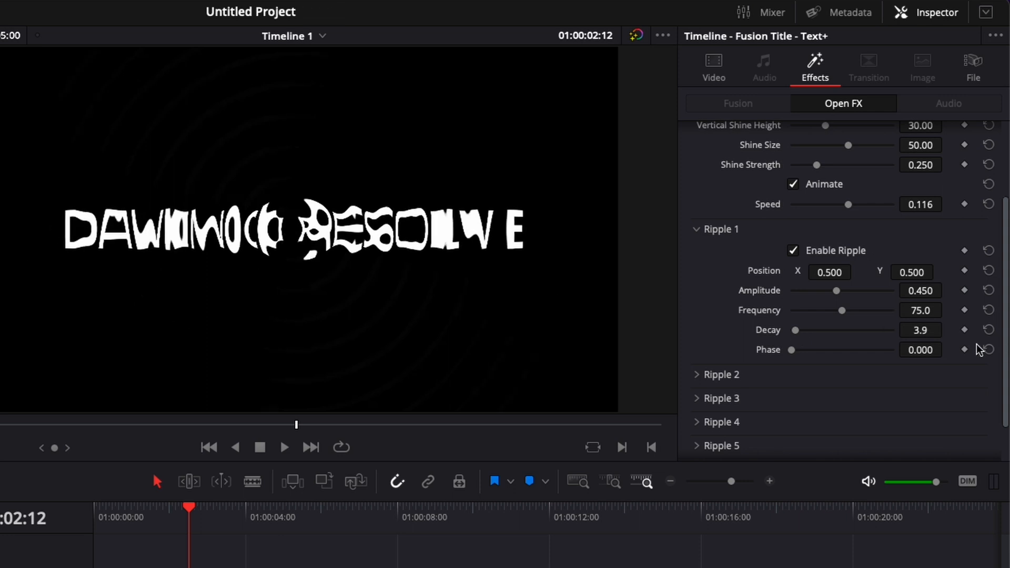
drag(797, 329, 850, 330)
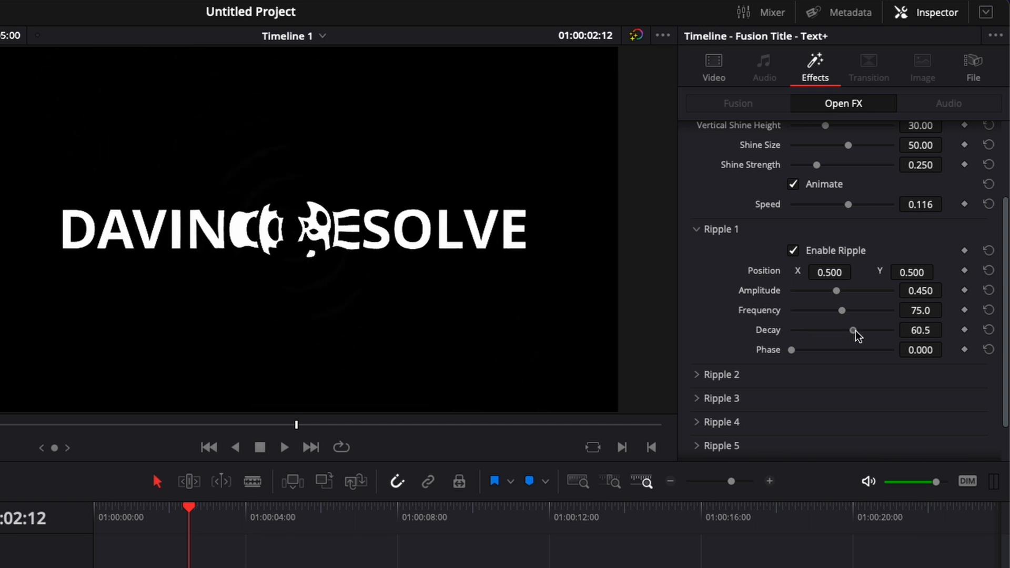
drag(851, 330, 878, 330)
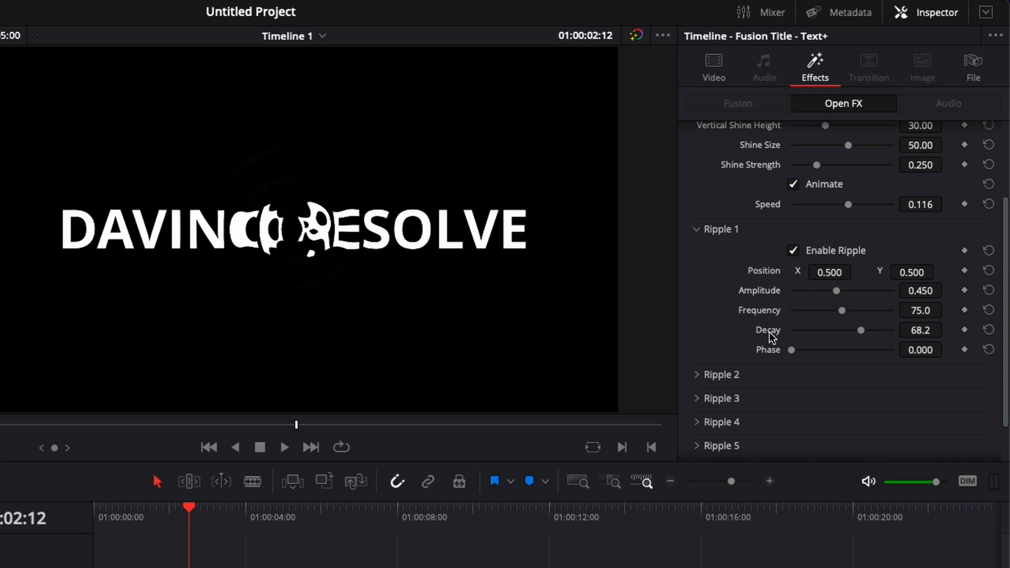
drag(856, 330, 802, 329)
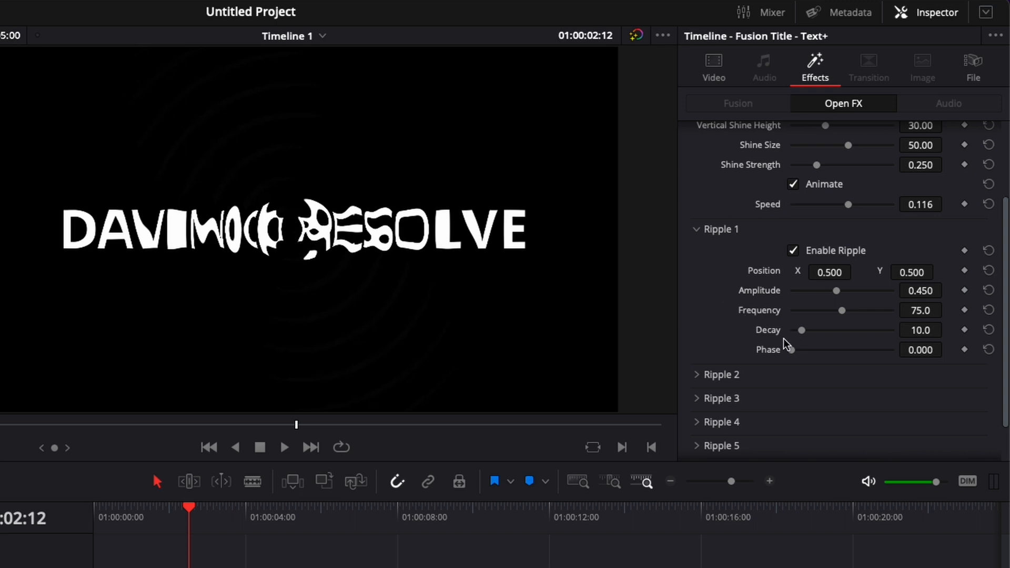
drag(798, 349, 857, 349)
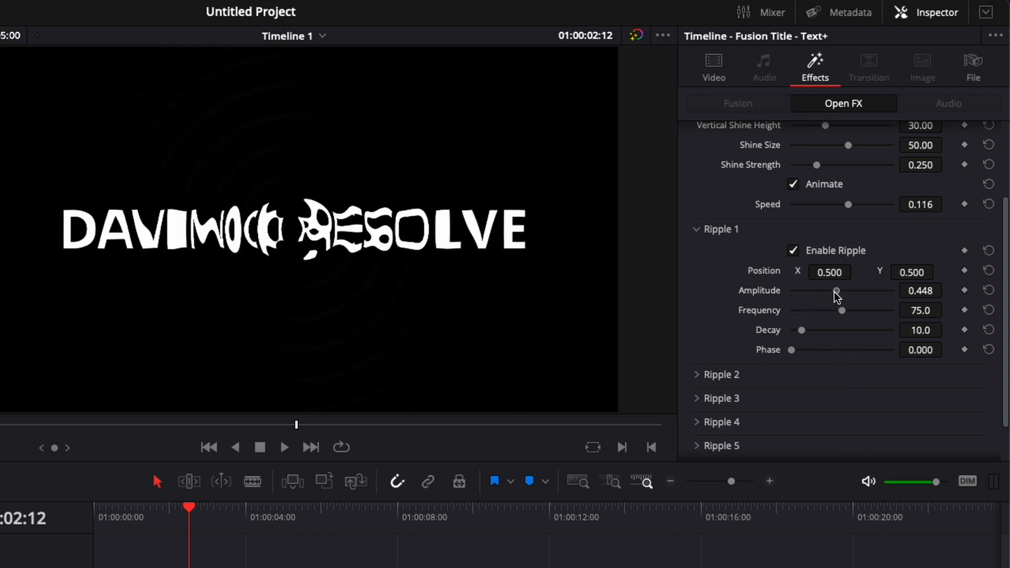
Set Ripple 1 amplitude 0.095, frequency 39.1 and decay 3.1 for a subtle wiggle
drag(837, 290, 799, 290)
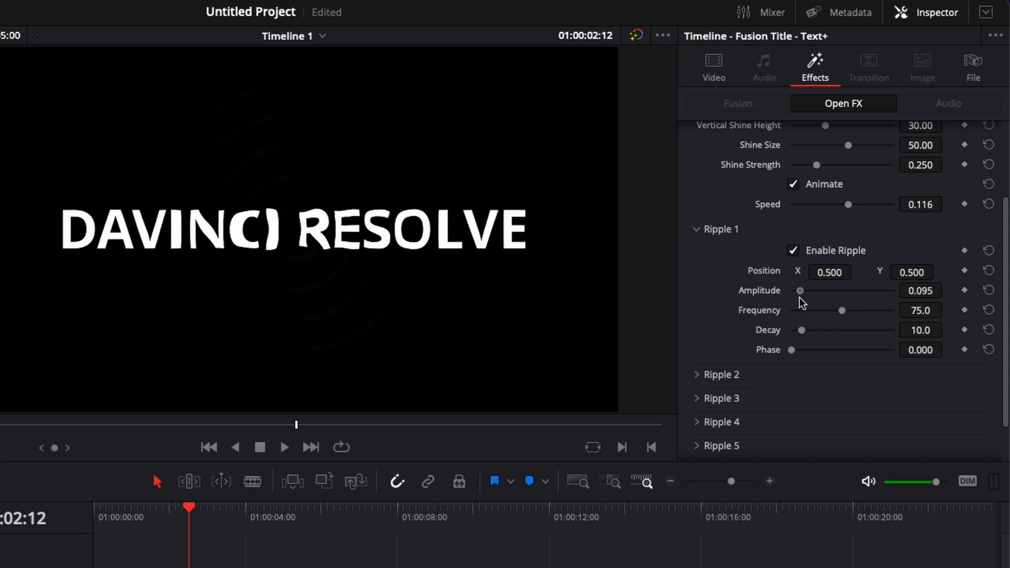
drag(840, 309, 827, 310)
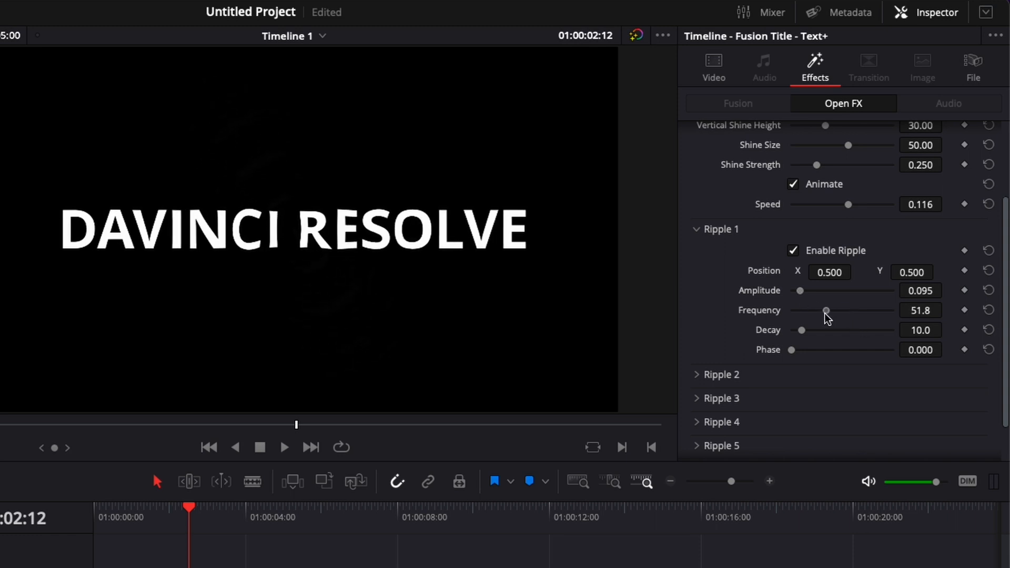
drag(827, 310, 818, 309)
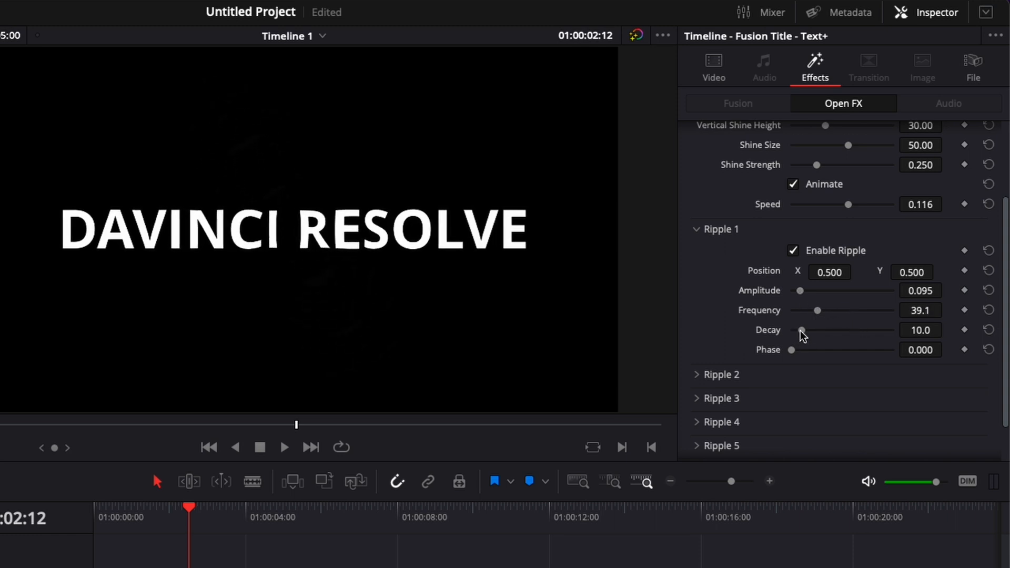
drag(802, 329, 794, 330)
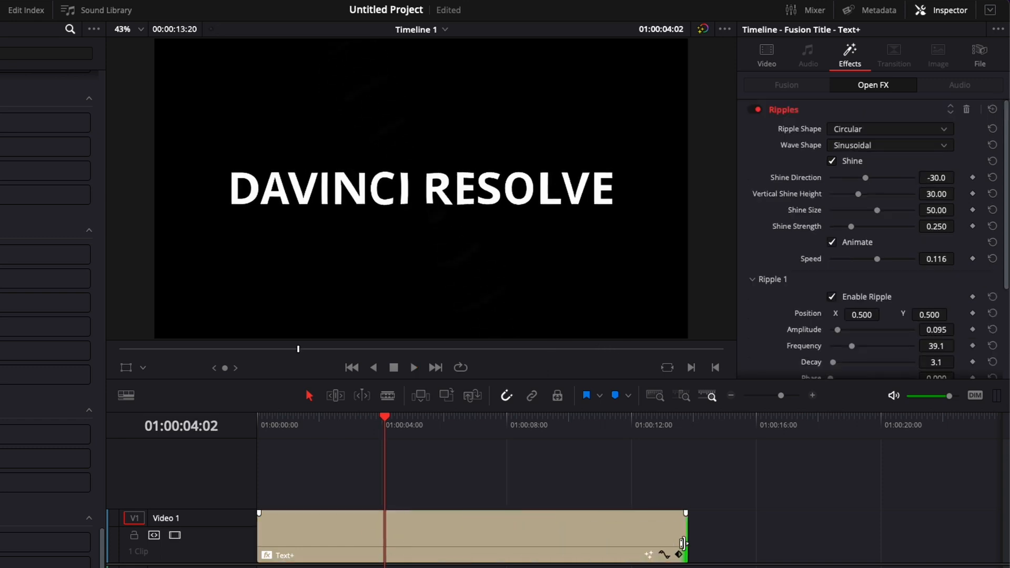
Scrub near the end and middle of the extended title clip to preview it
click(641, 425)
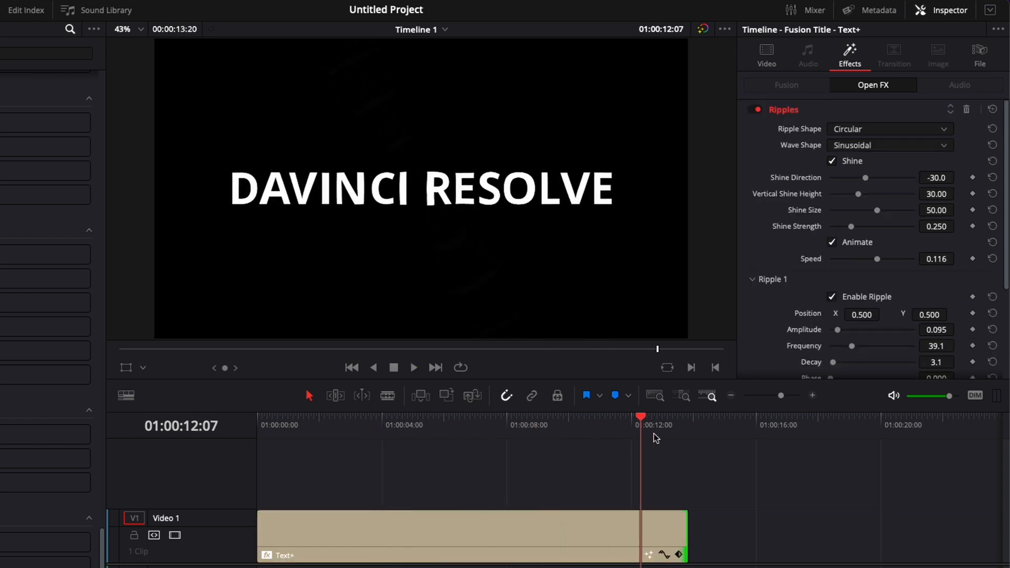
click(460, 418)
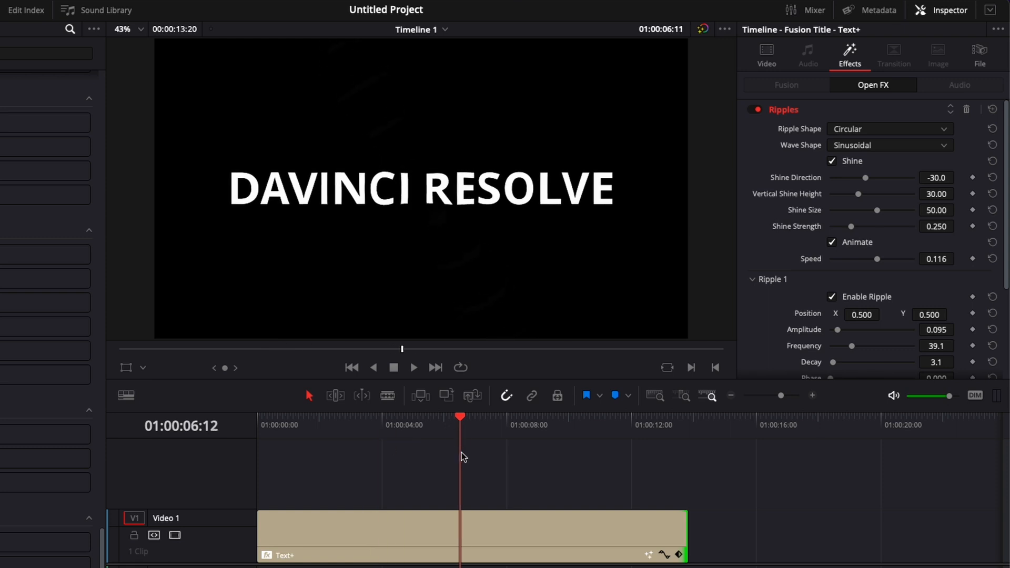